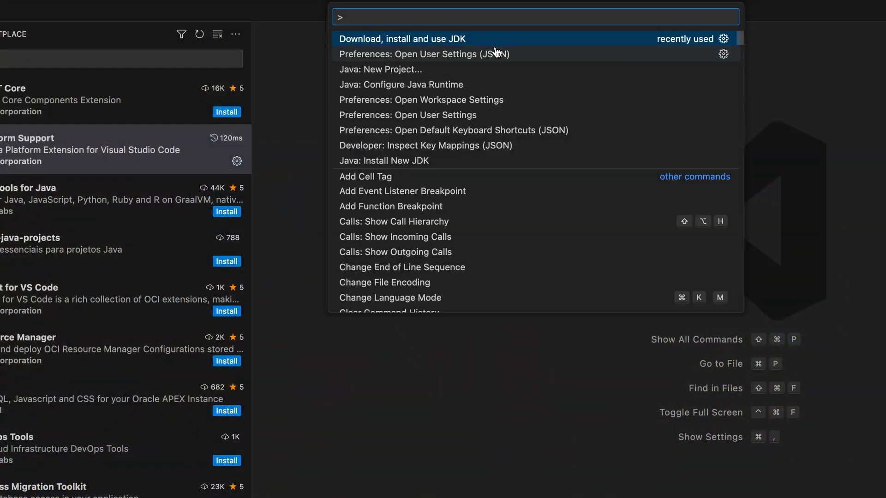
Step: Create a new Maven Java project, confirming the concatenate directory path
left_click(380, 69)
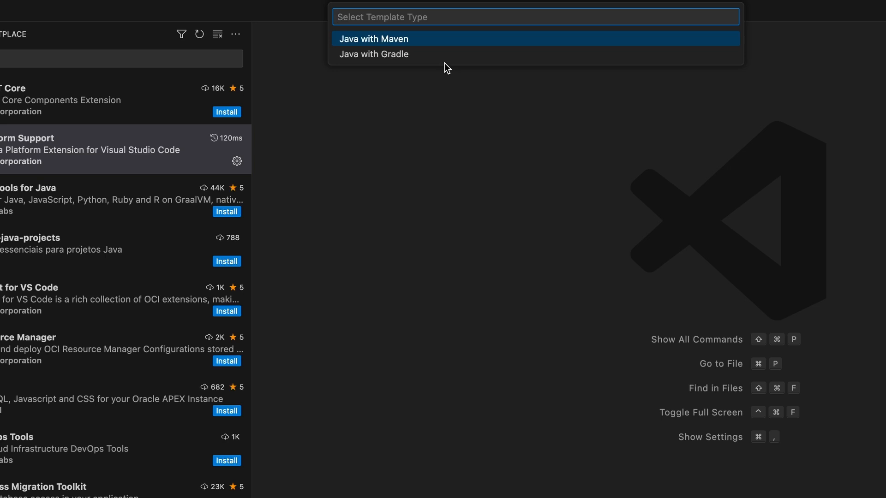
left_click(373, 38)
type("/Users/ammbra/Documents/work/conca")
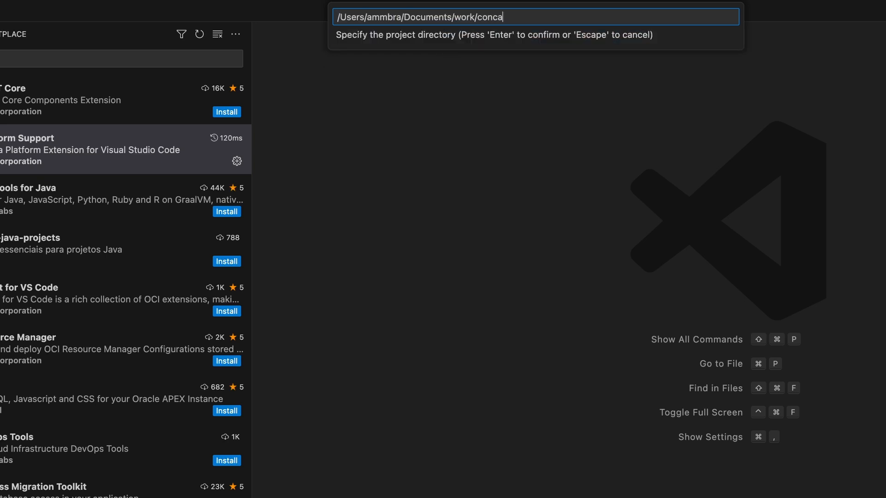
type("ten")
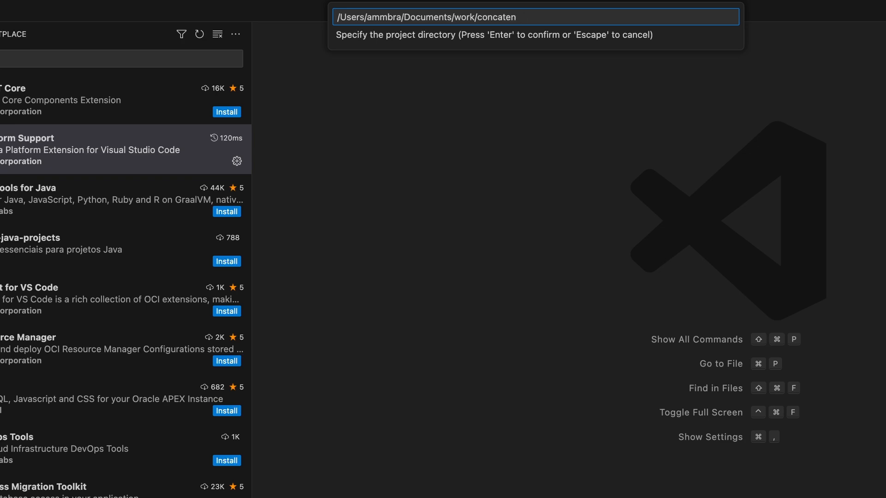
key("Enter")
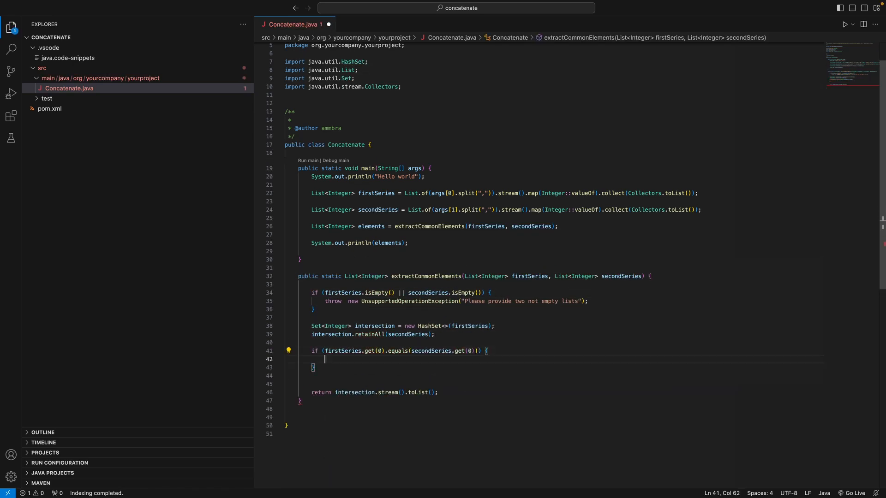
Step: Start debugging the concatenate project from the Projects view menu
left_click(244, 68)
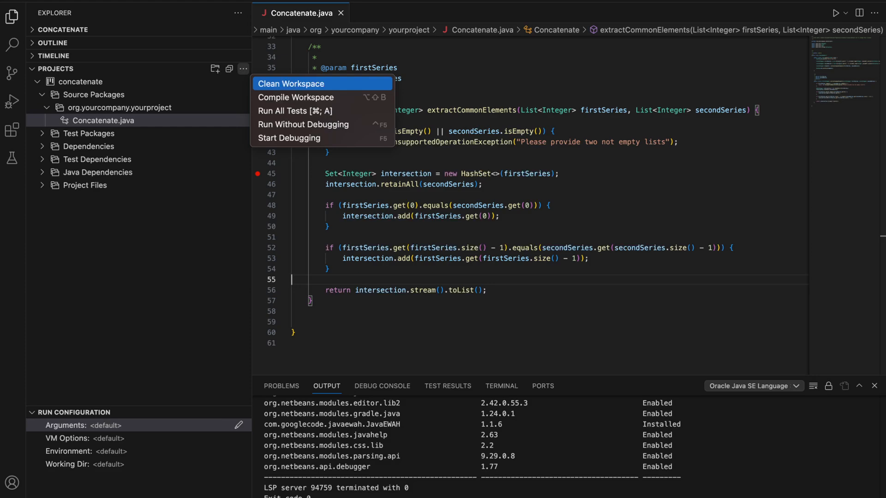
mouse_move(290, 137)
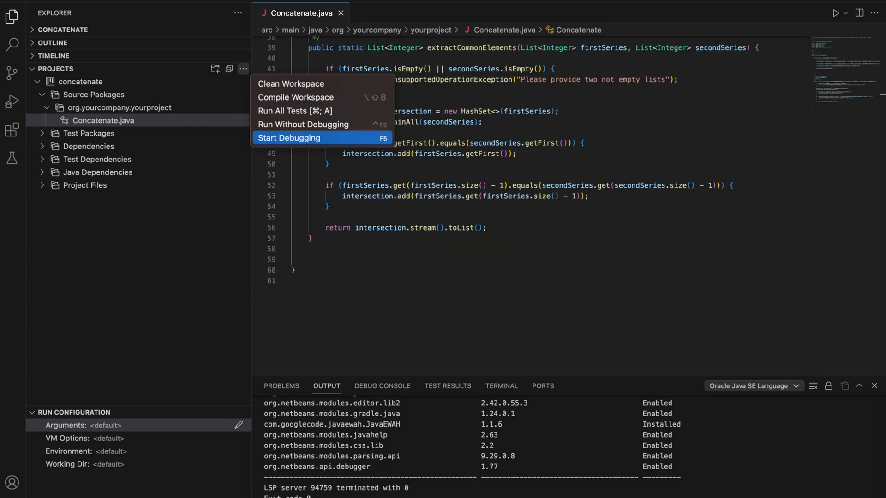
left_click(289, 138)
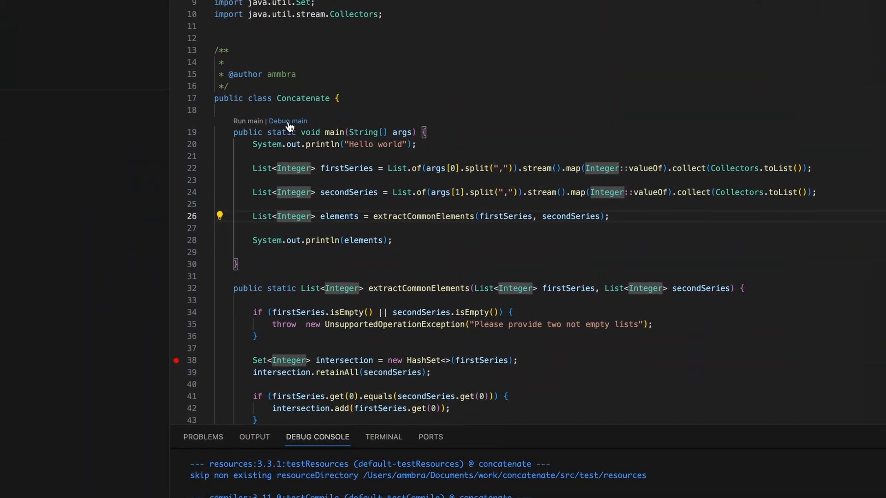